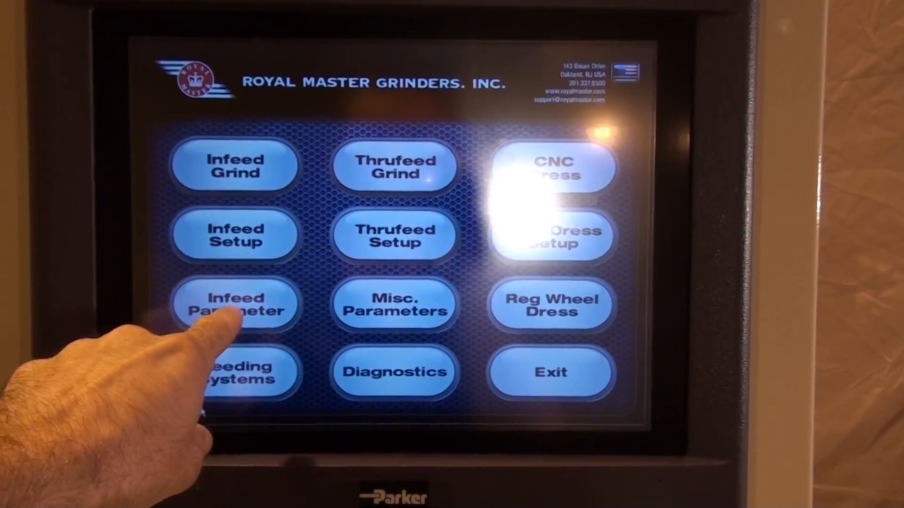
# Step: Navigate from the main menu into the Thrufeed Setup operating screen with RPM and hydraulics controls
pyautogui.click(236, 236)
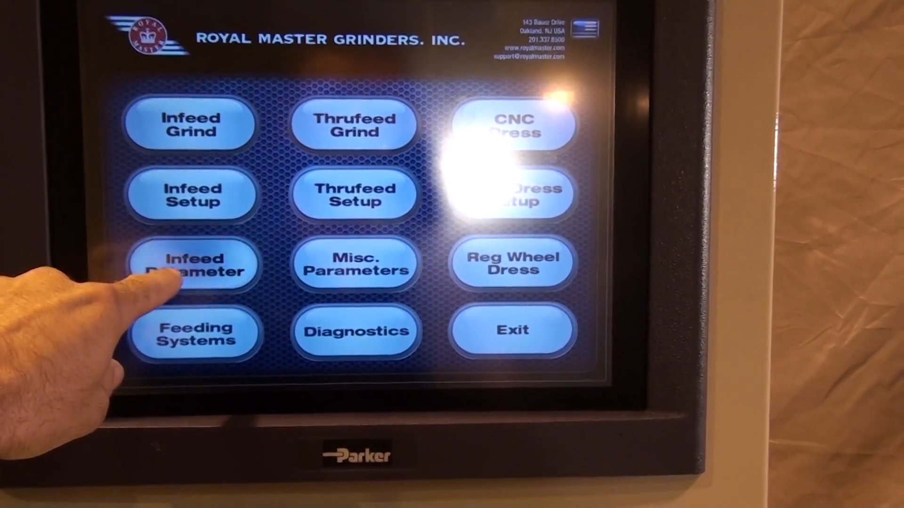
pyautogui.click(193, 266)
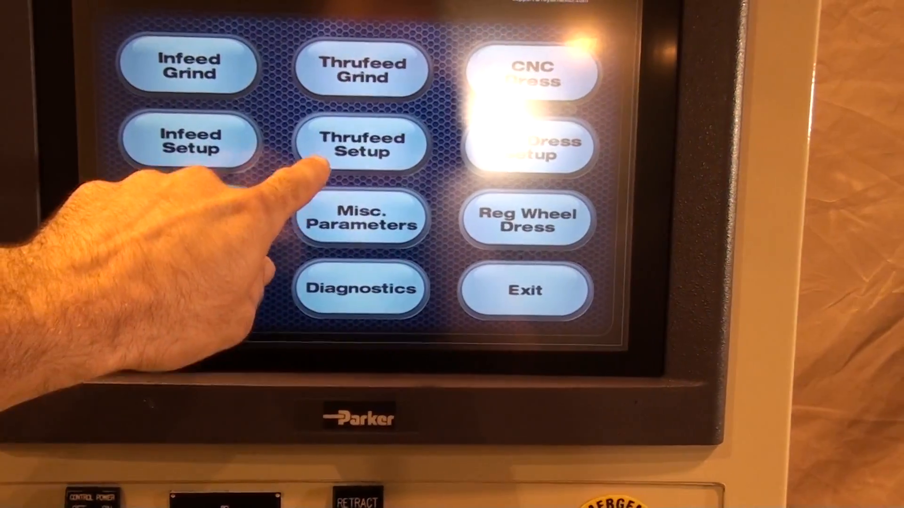
pyautogui.click(360, 144)
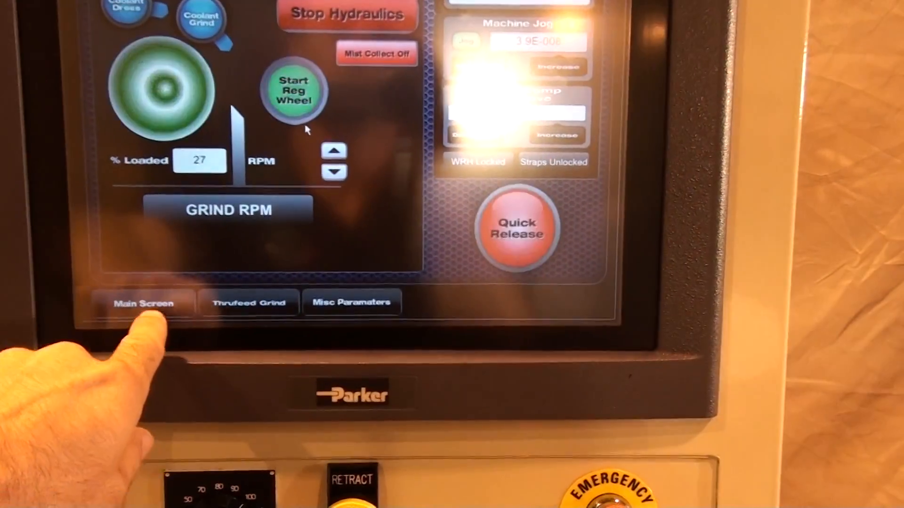